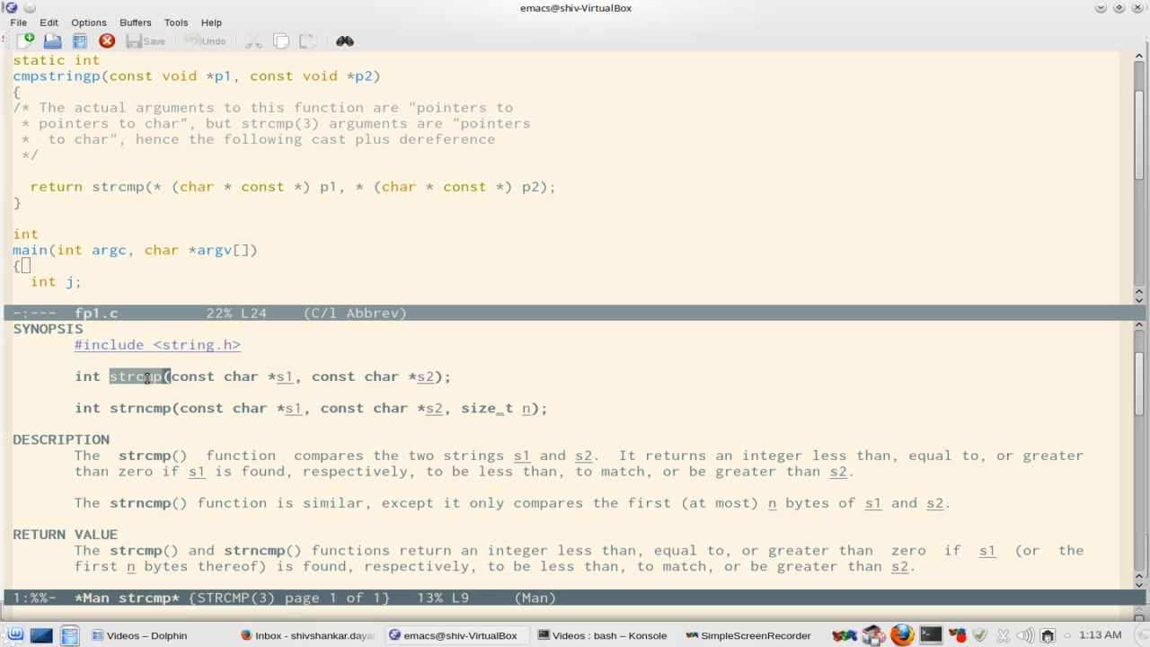
mouse_move(165, 354)
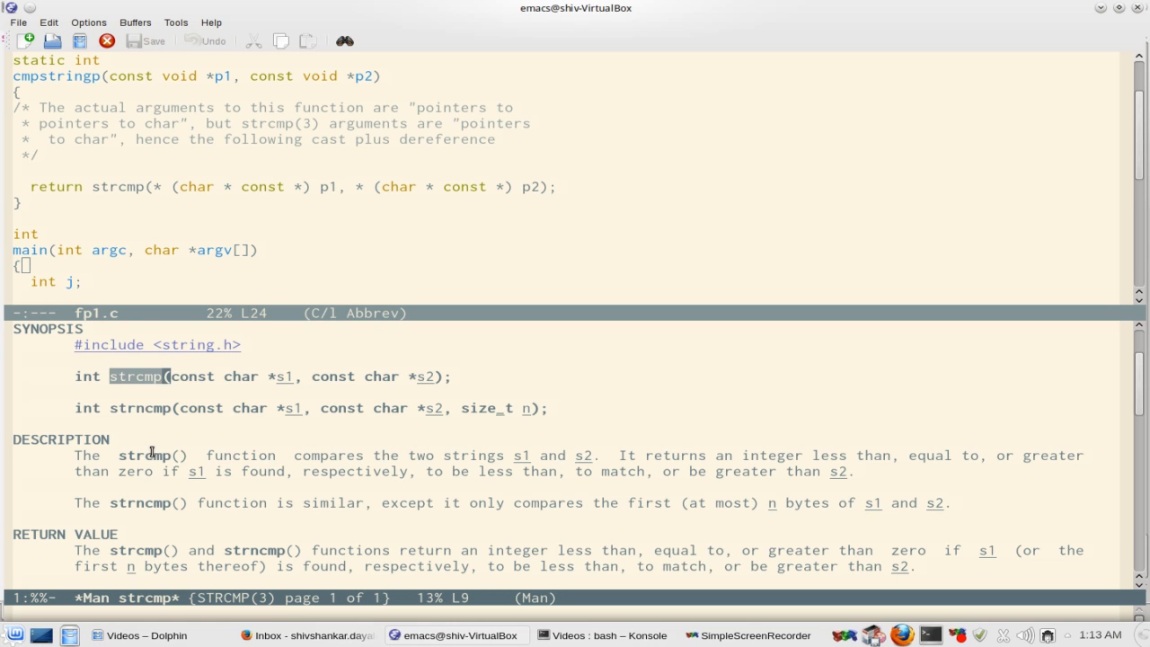
mouse_move(263, 464)
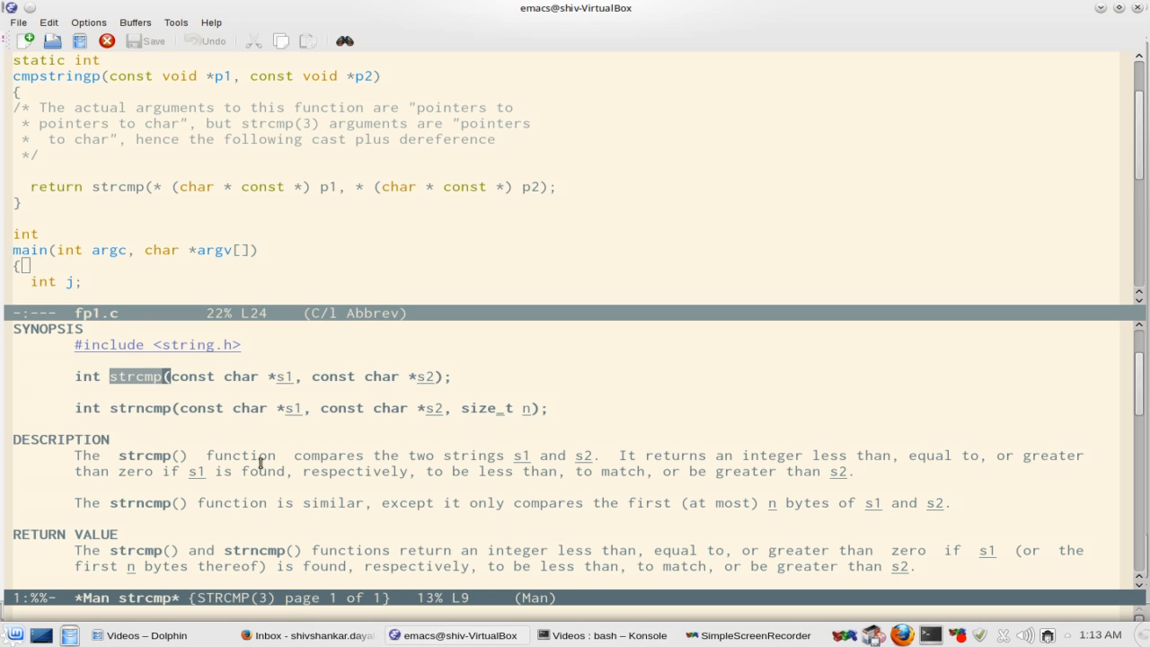
mouse_move(466, 449)
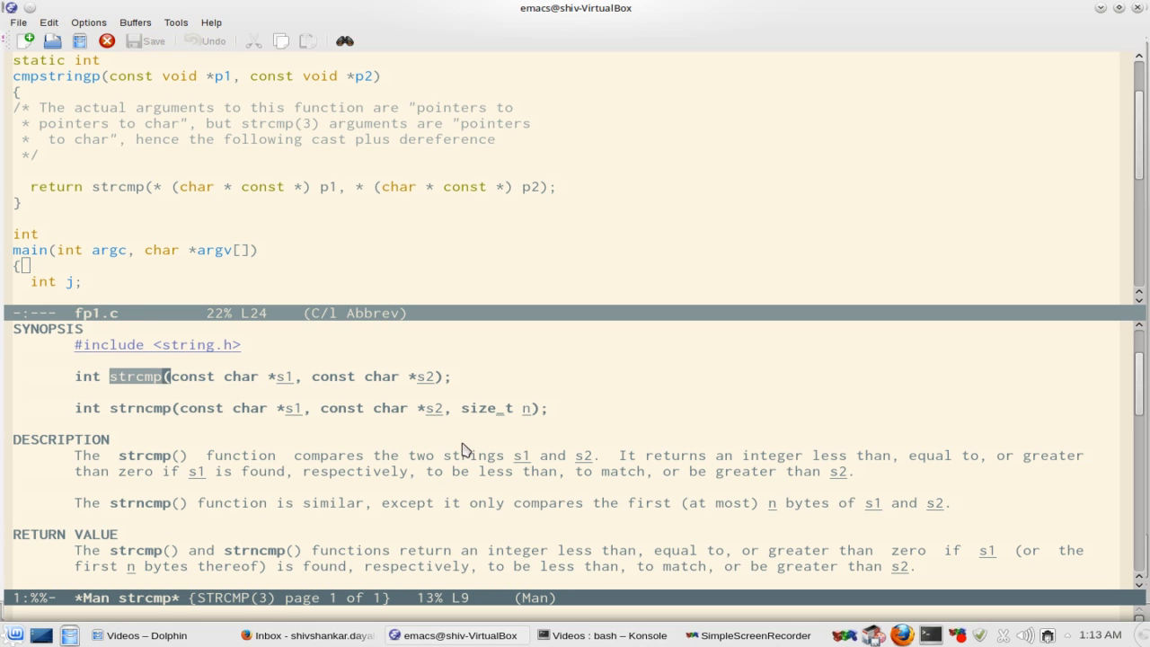
mouse_move(577, 448)
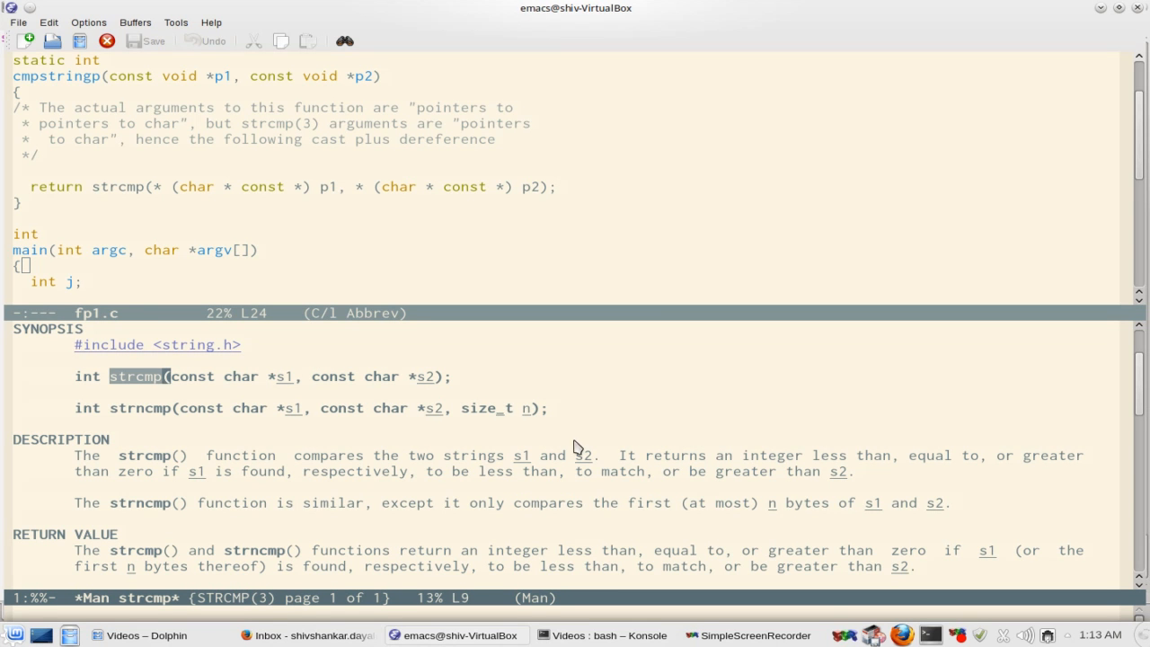
mouse_move(794, 449)
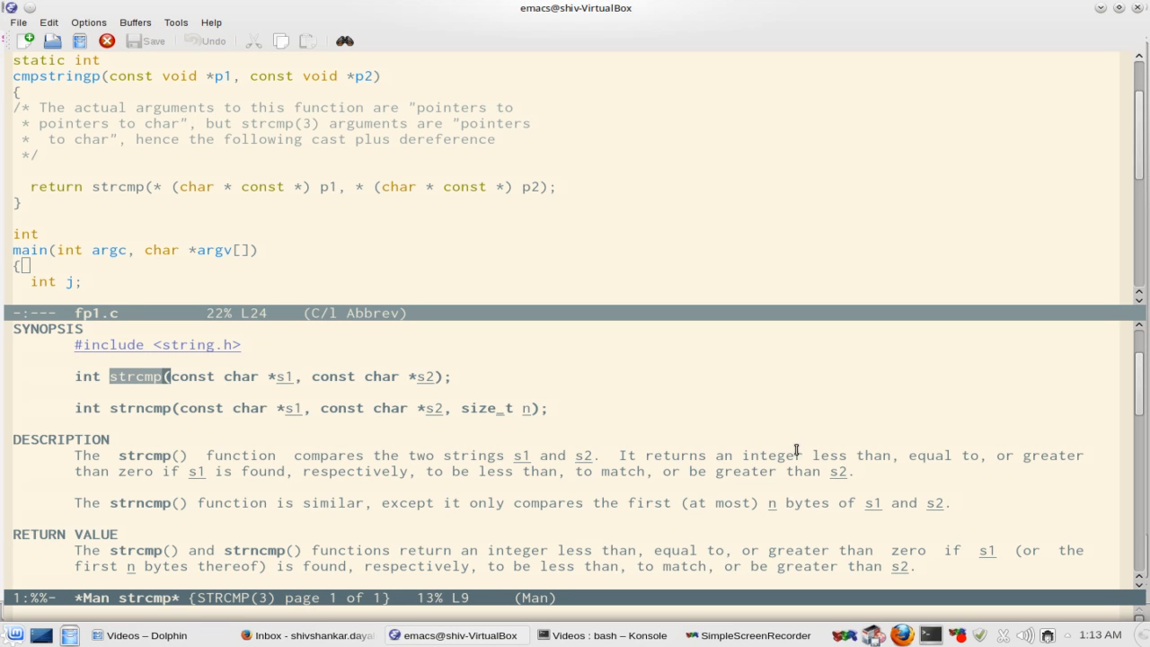
mouse_move(906, 449)
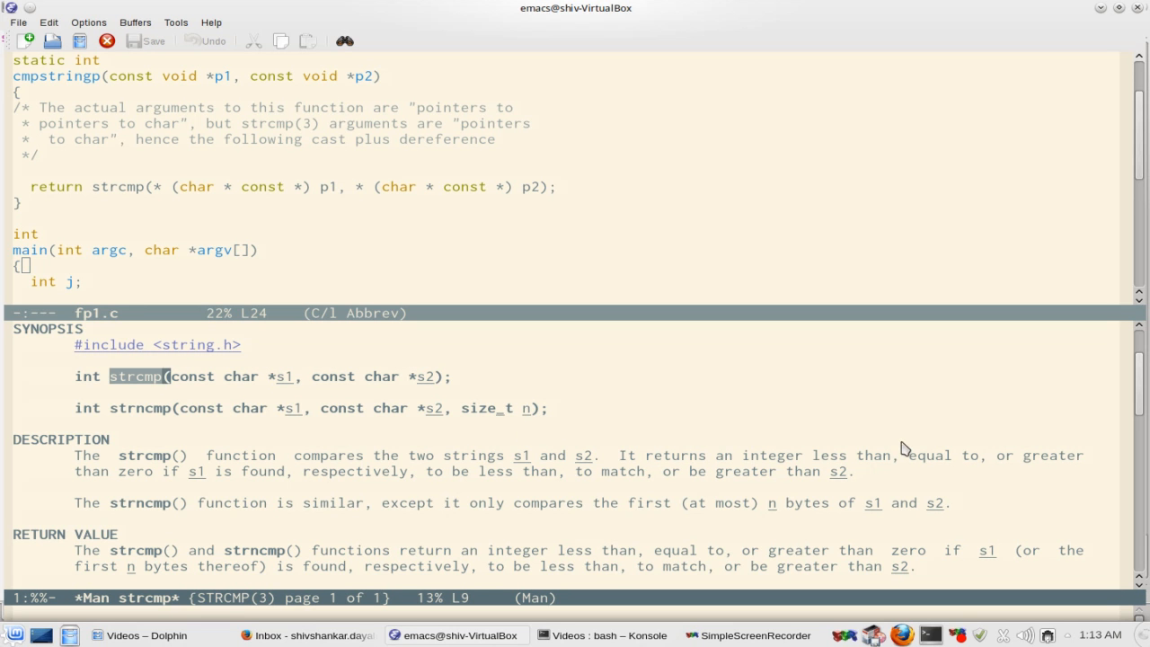
mouse_move(241, 478)
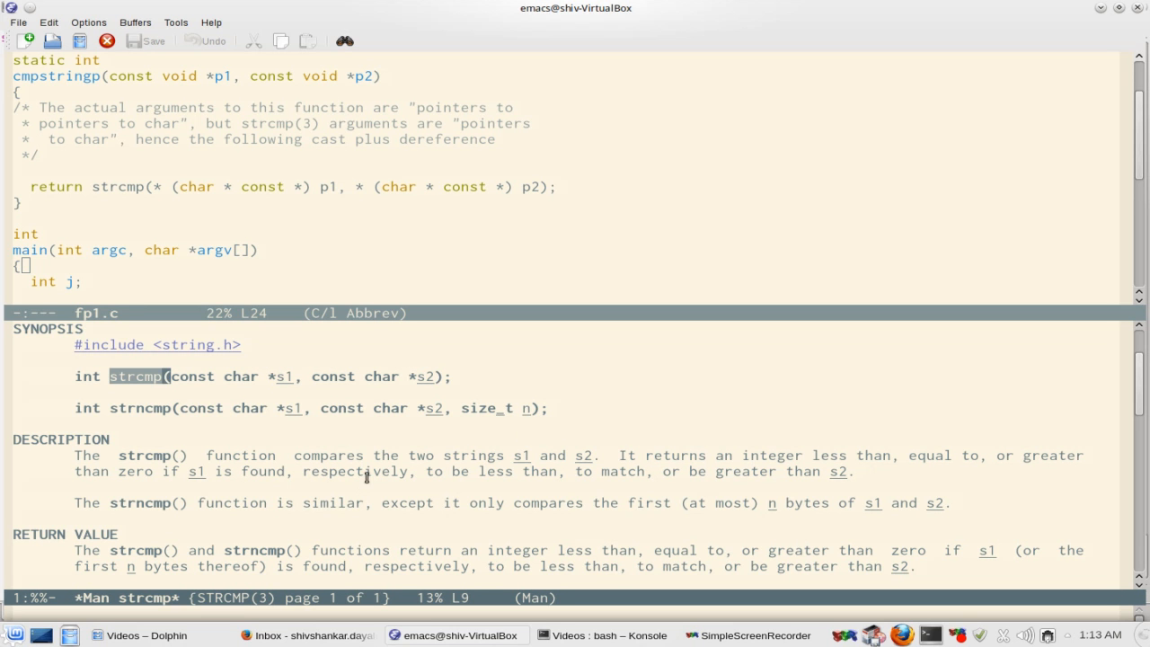
mouse_move(600, 487)
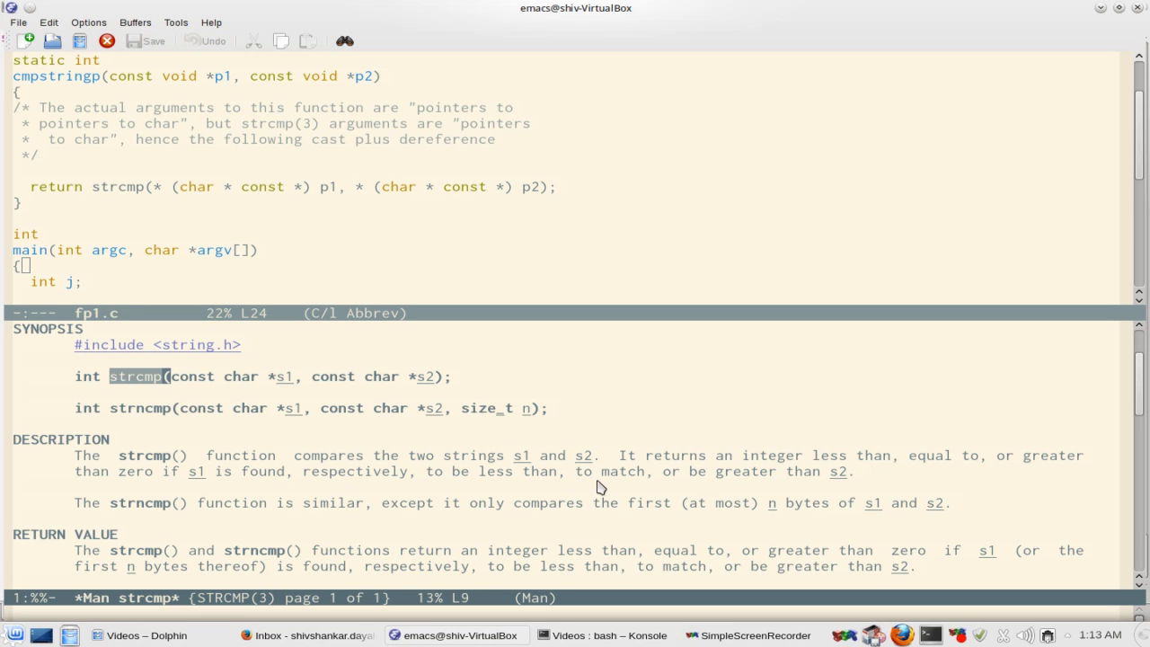
mouse_move(809, 478)
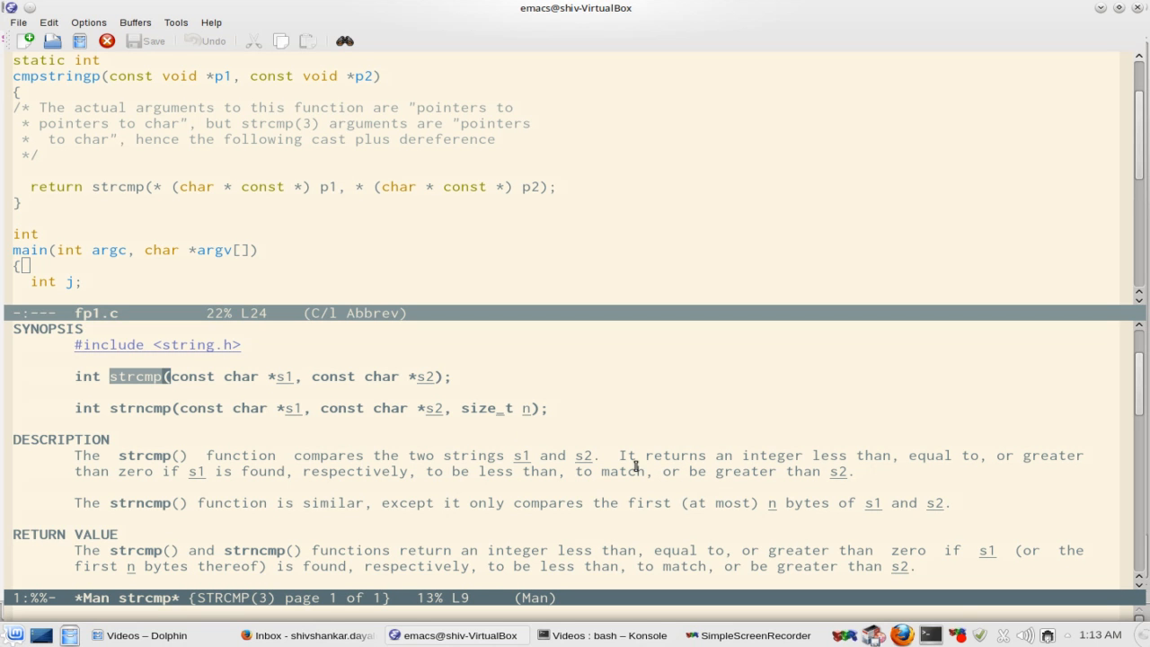
mouse_move(524, 489)
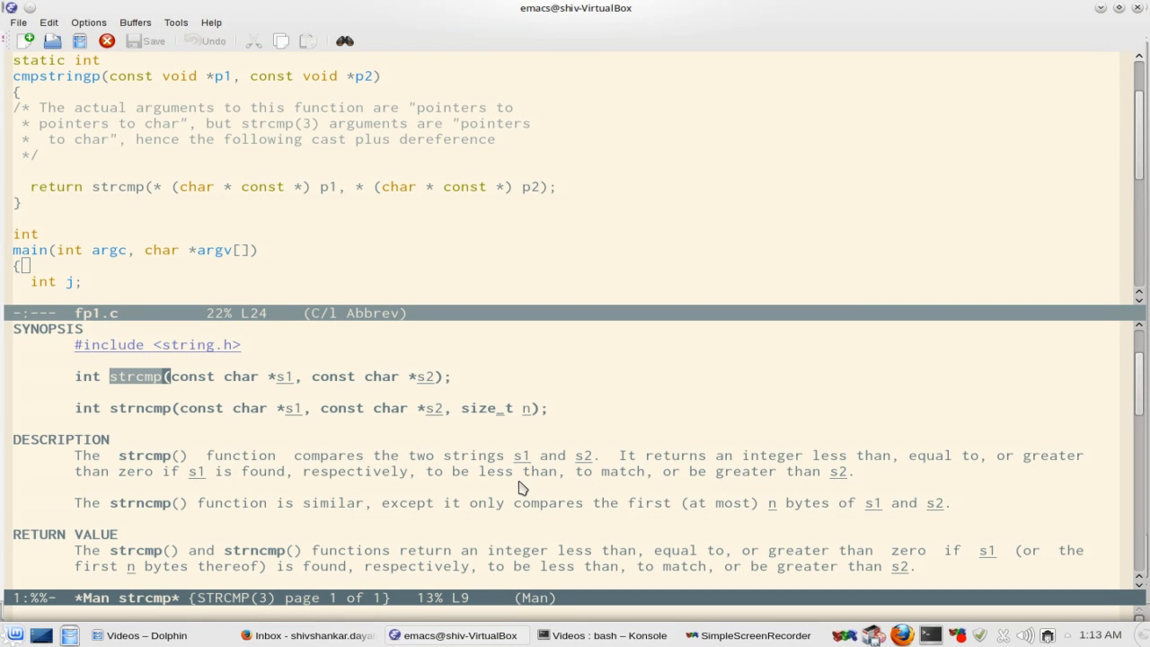
mouse_move(630, 478)
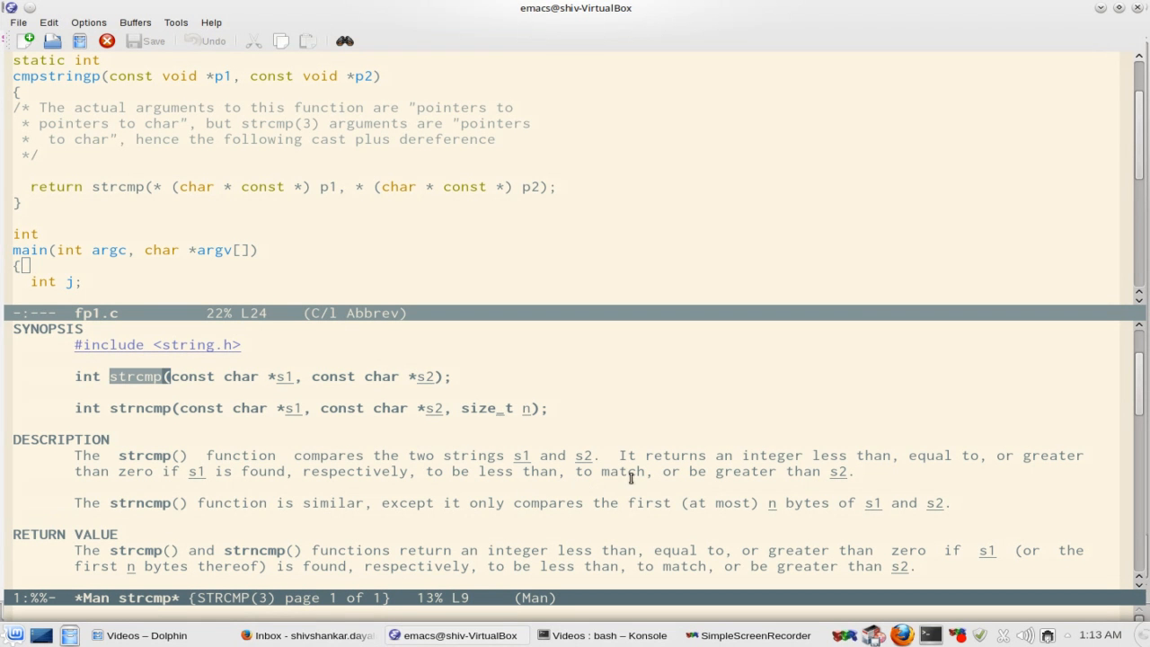
mouse_move(708, 471)
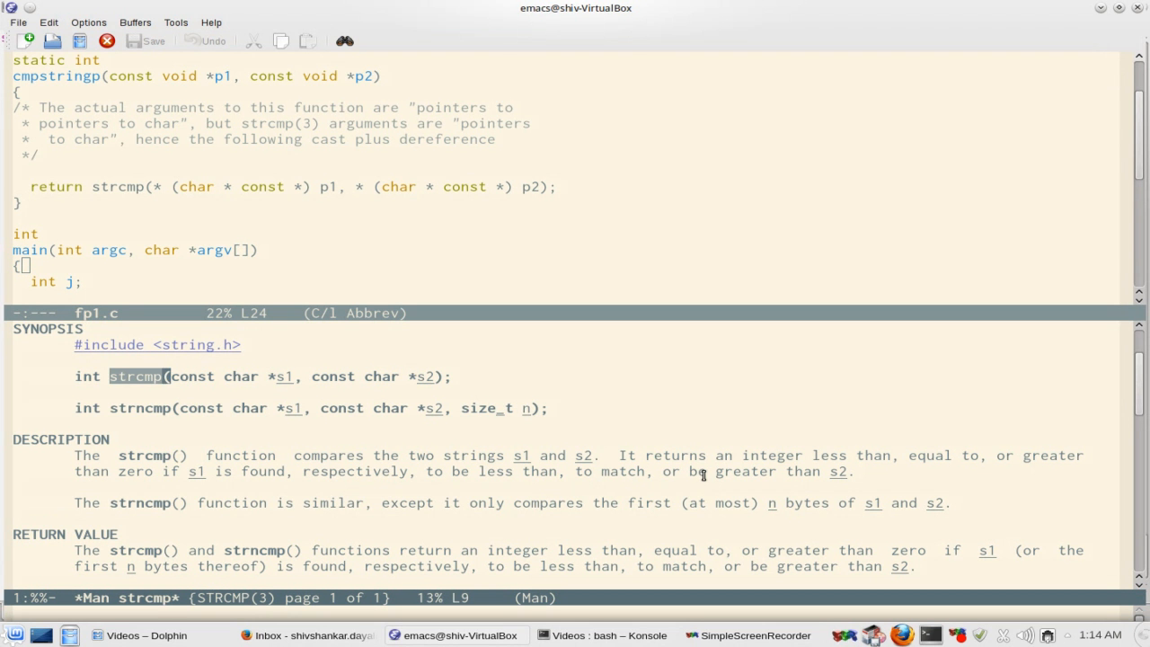
mouse_move(771, 463)
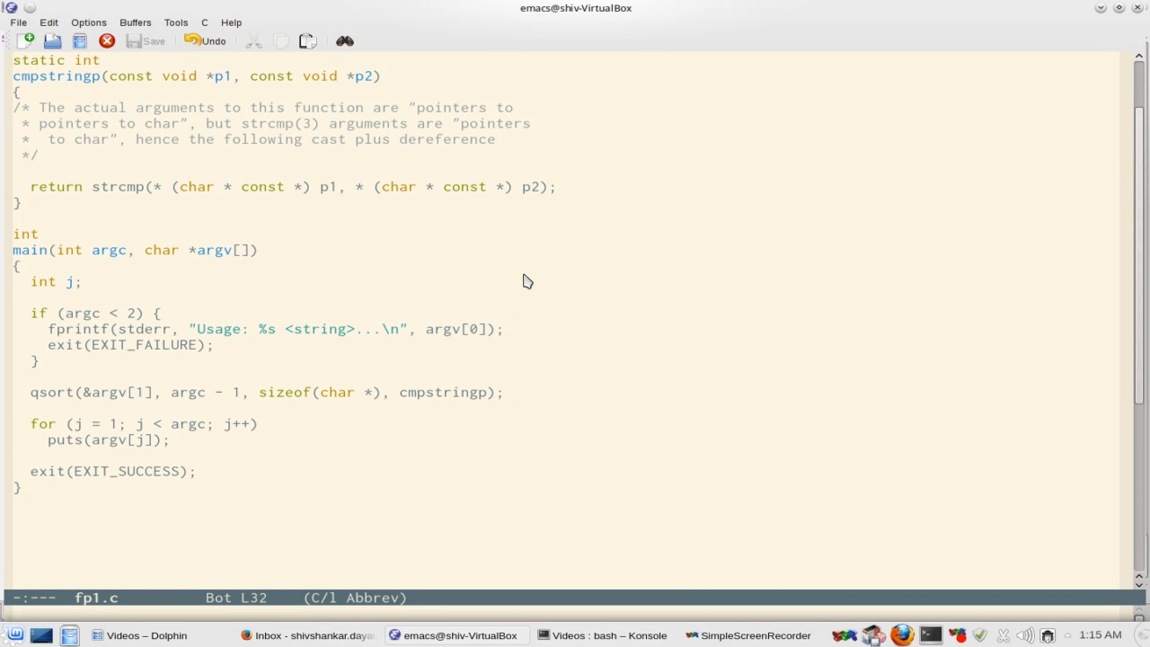
Review the cmpstringp comparator in fp1.c, pointing at the strcmp(3) comment and the pointer casts in its return statement.
click(111, 392)
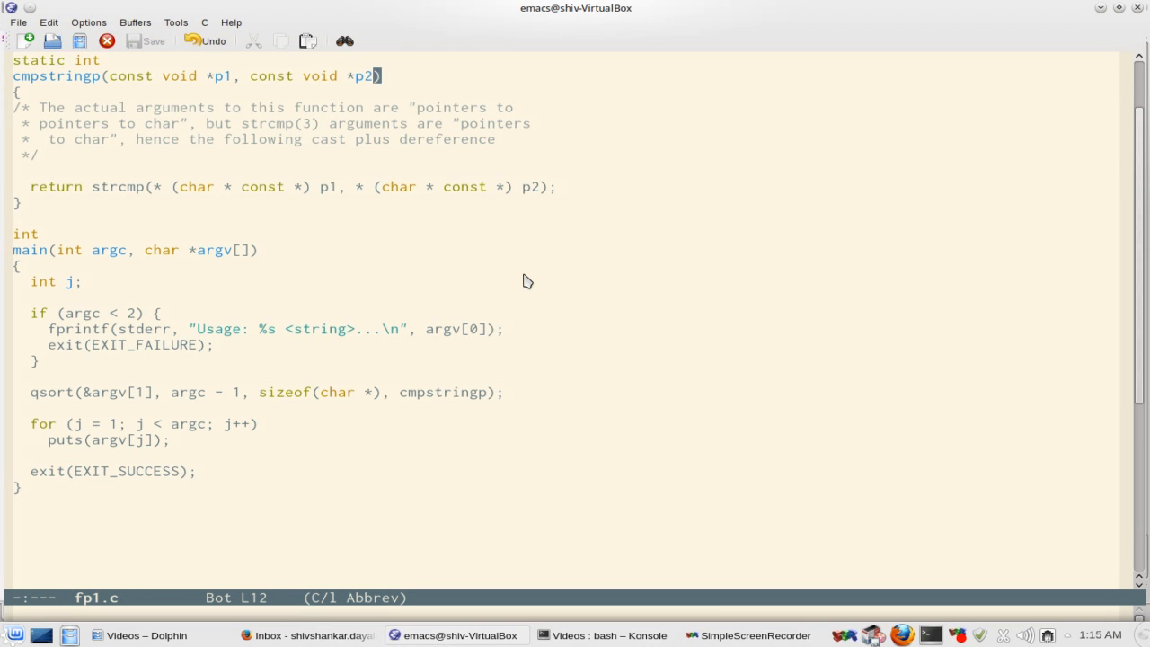
mouse_move(375, 75)
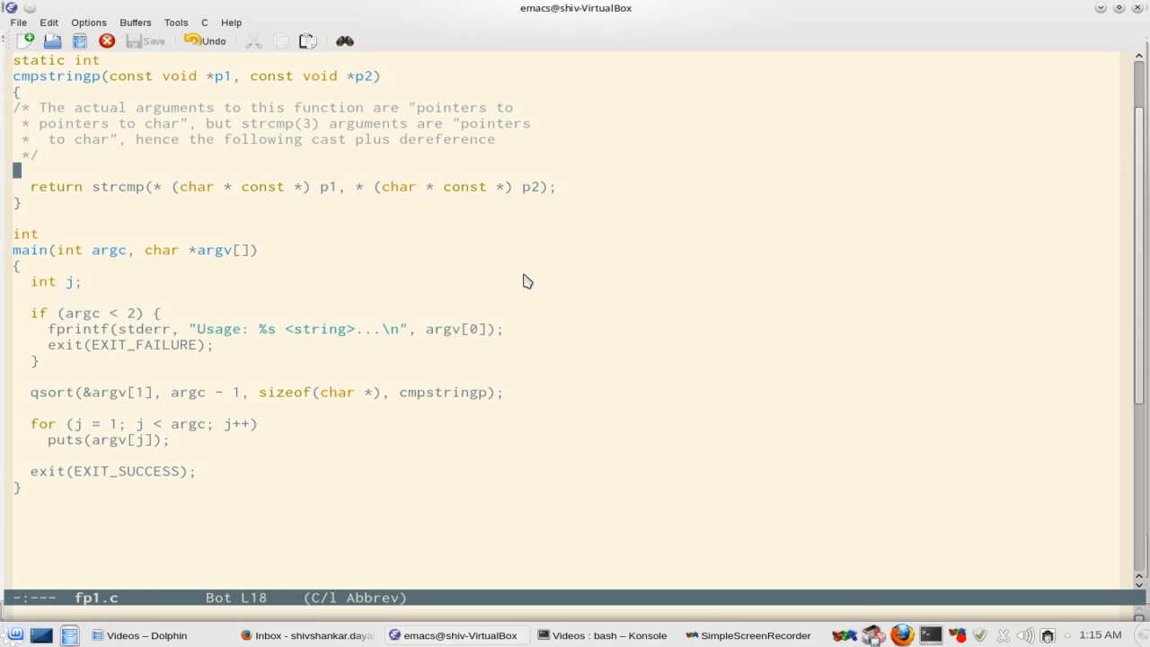
click(323, 187)
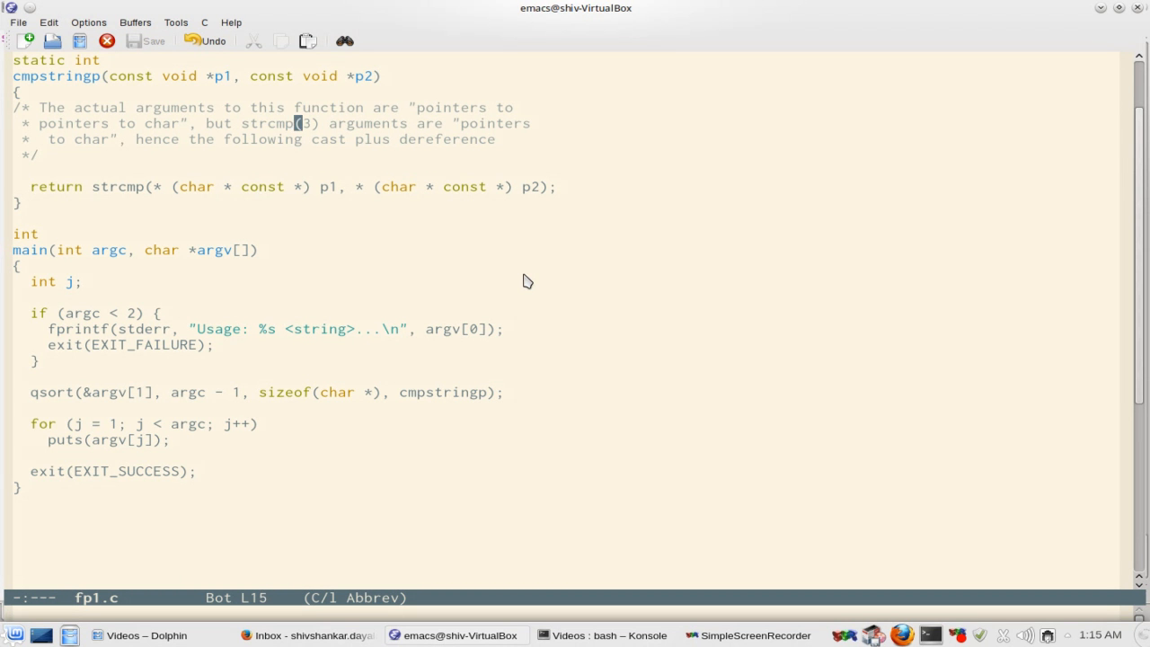
click(299, 185)
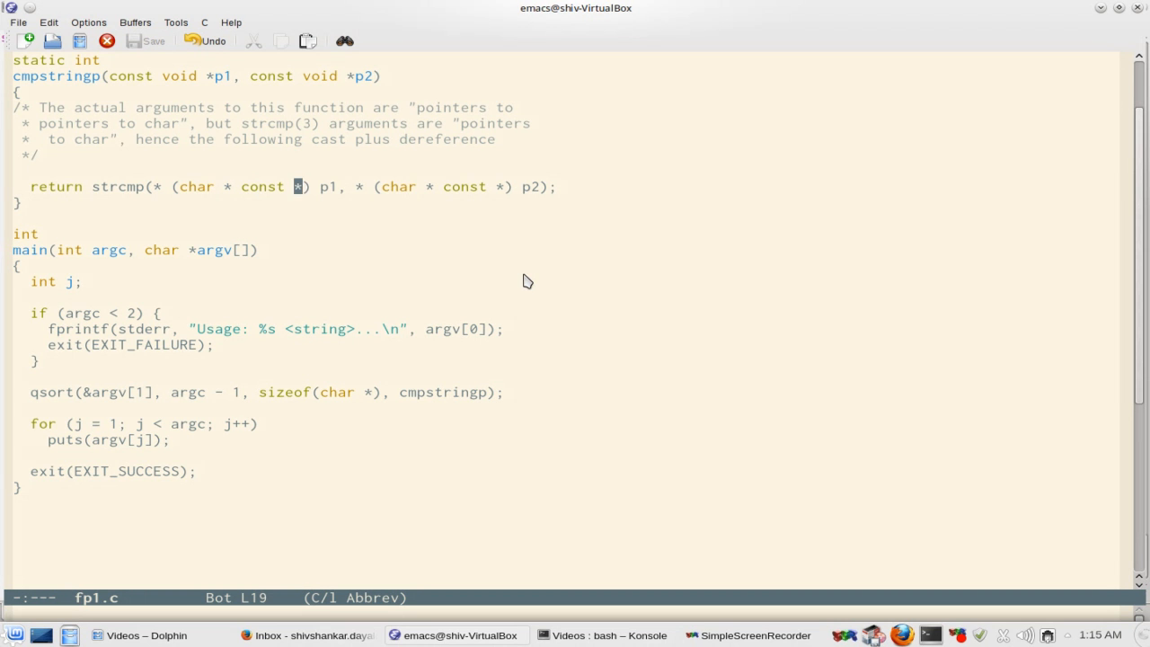
click(402, 185)
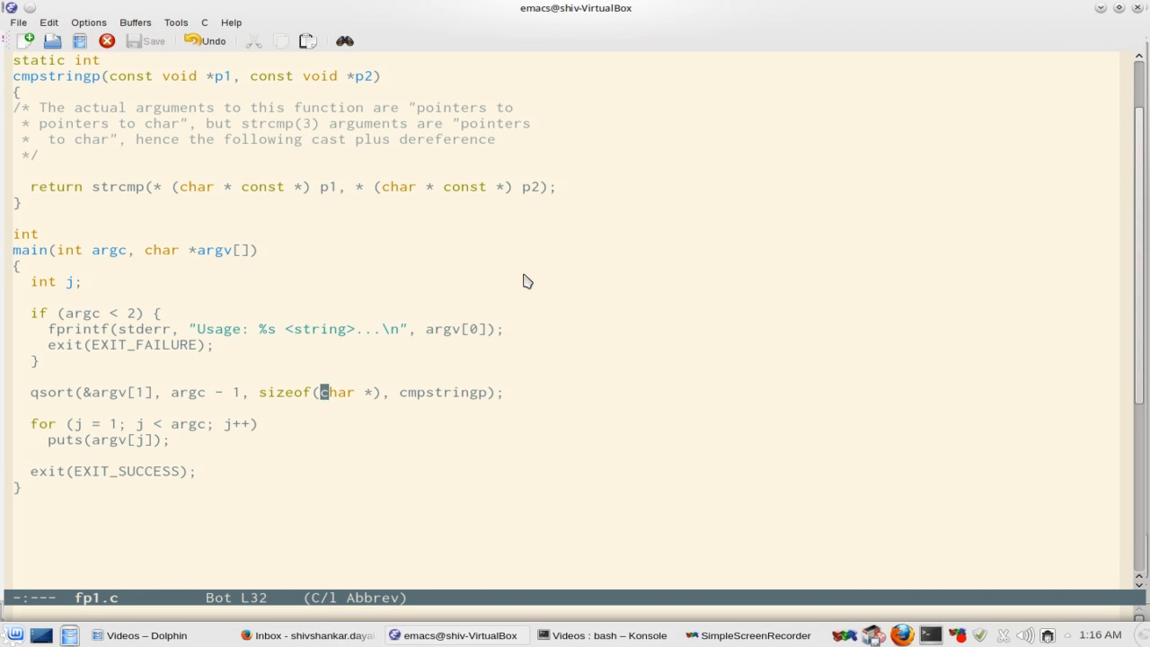
click(147, 392)
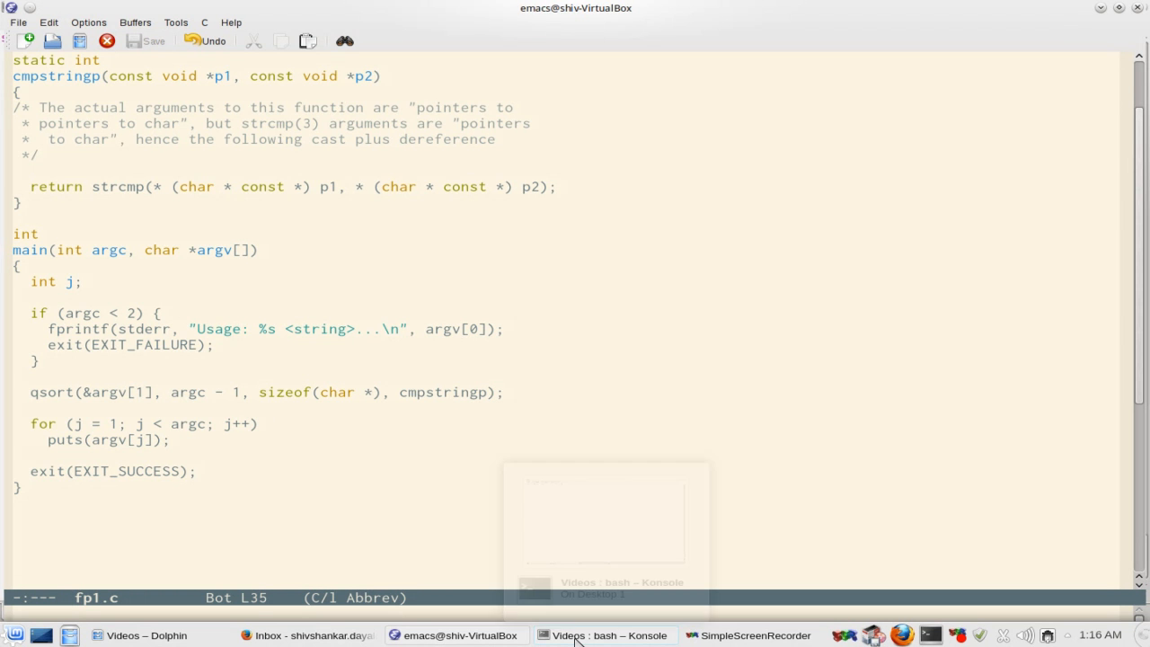
In Konsole run ./fp1 with no arguments for the usage message, then ./fp1 a to echo the single string.
click(605, 636)
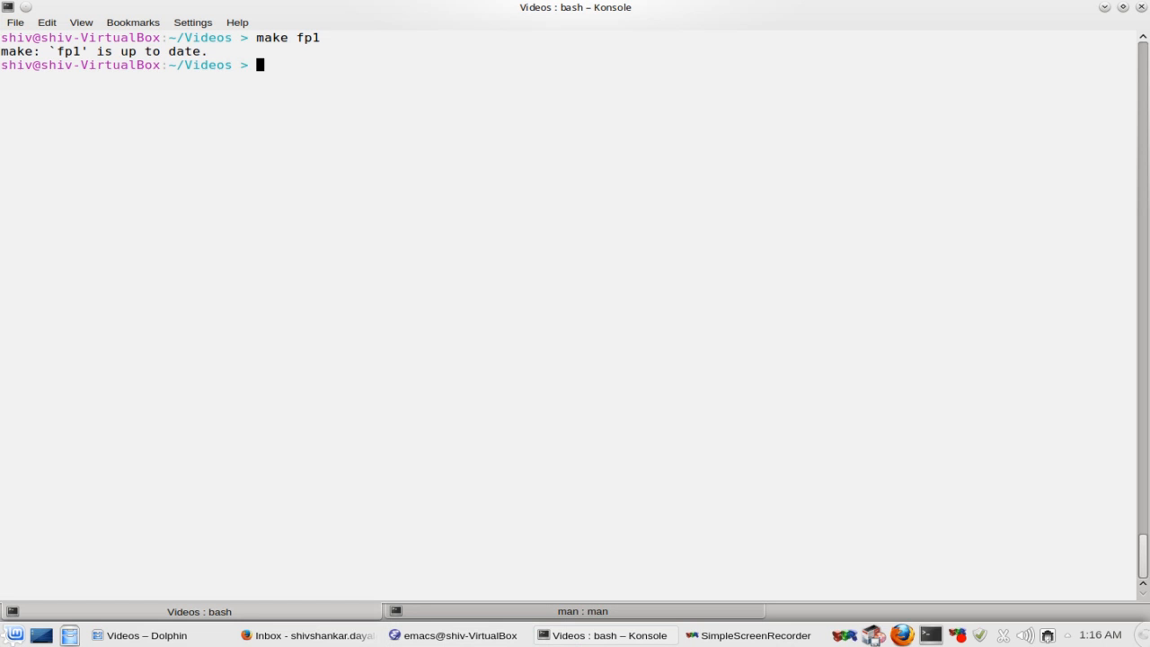
text(./fp1)
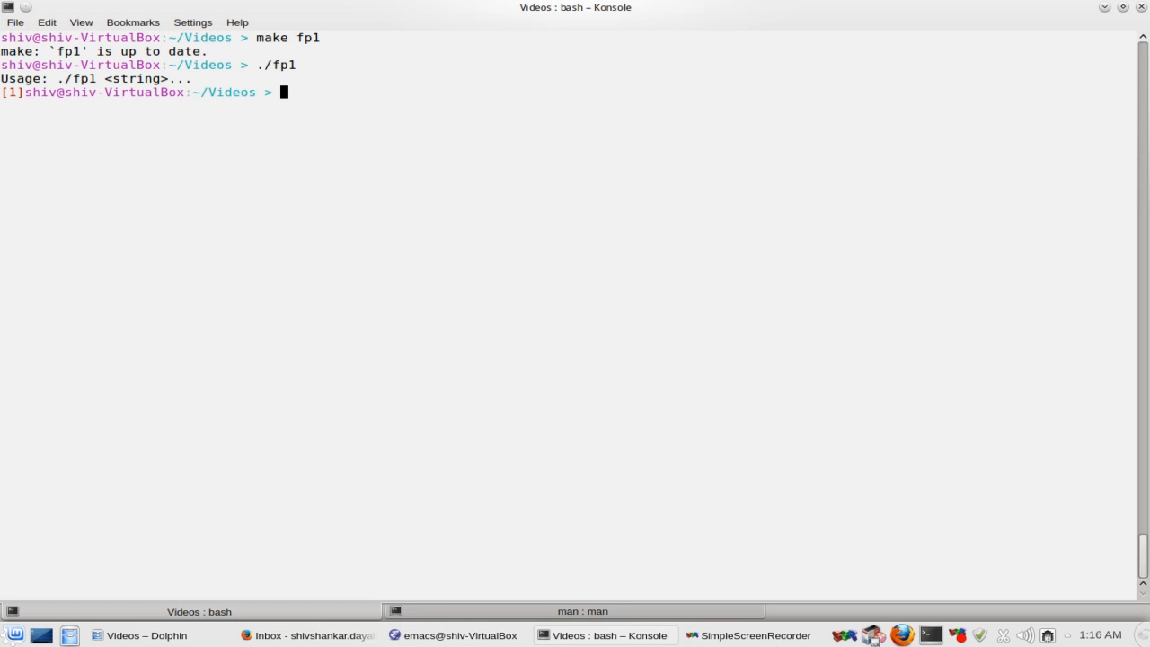
text(./fp1)
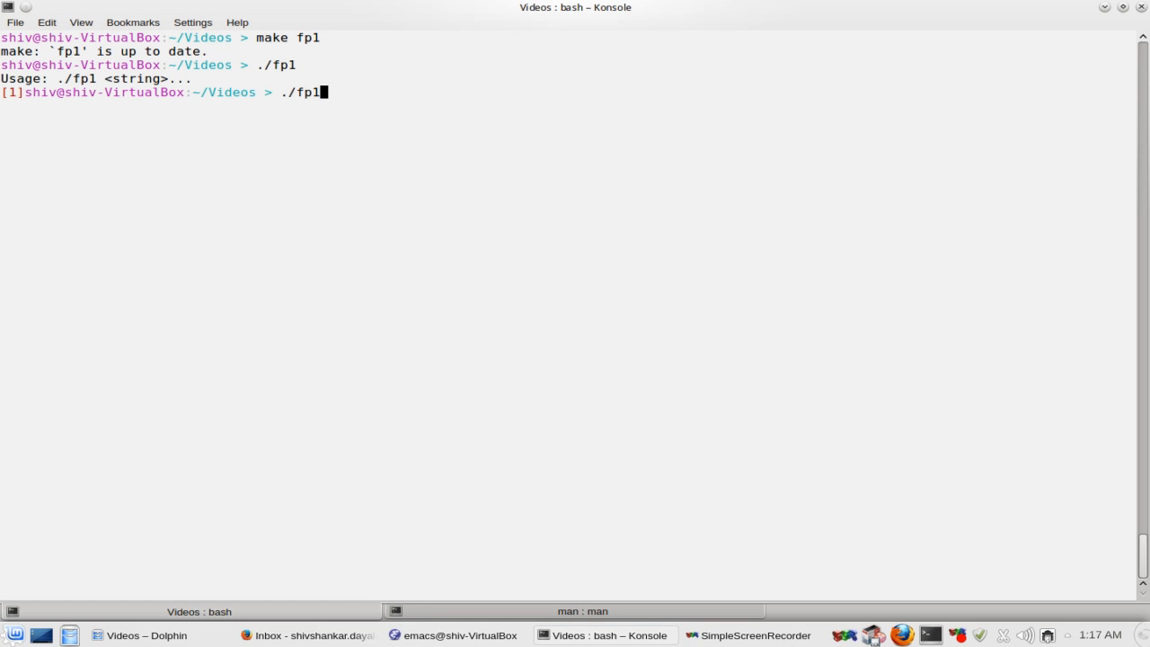
text(a)
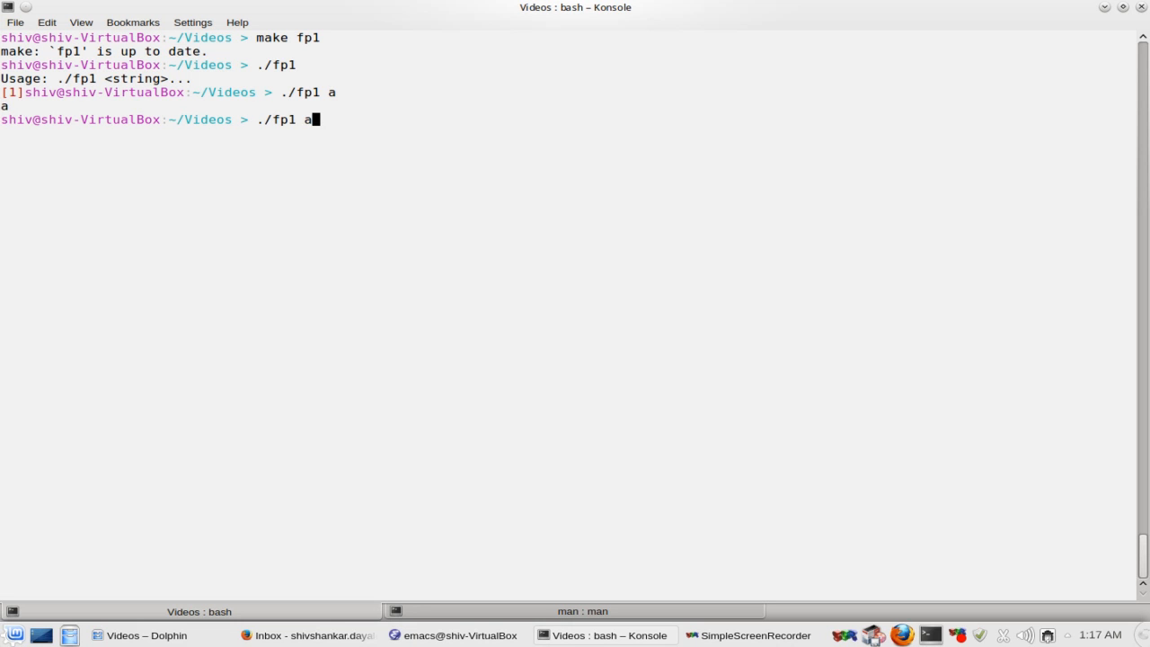
key(BackSpace)
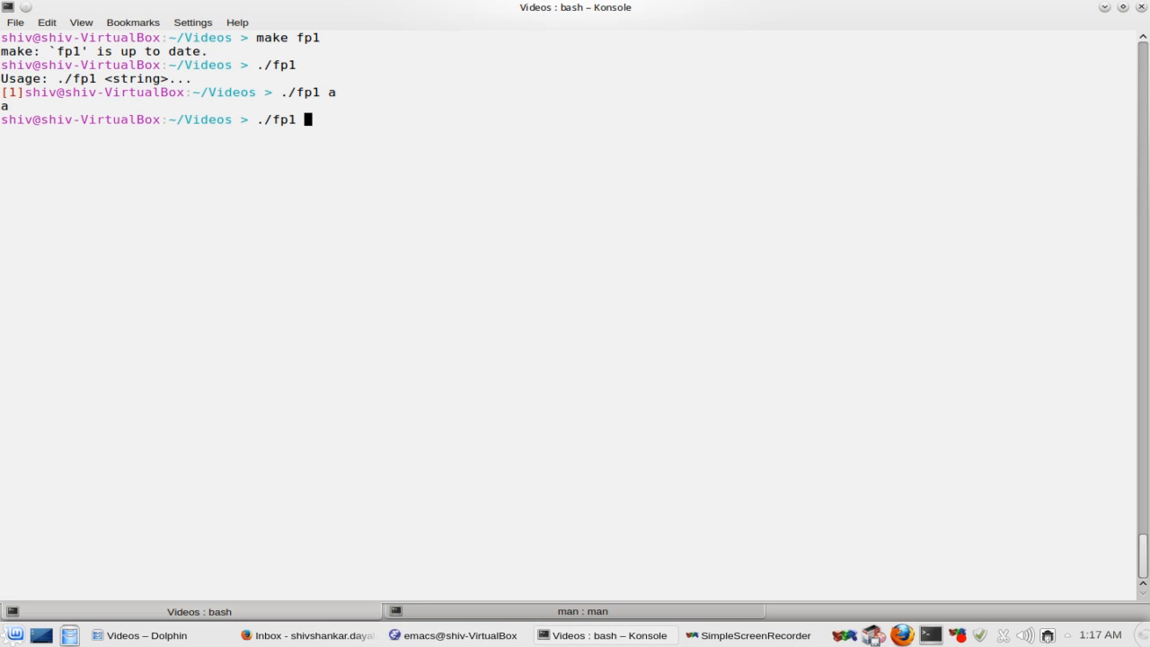
Start the multi-argument run ./fp1 g w j on the command line.
text(g)
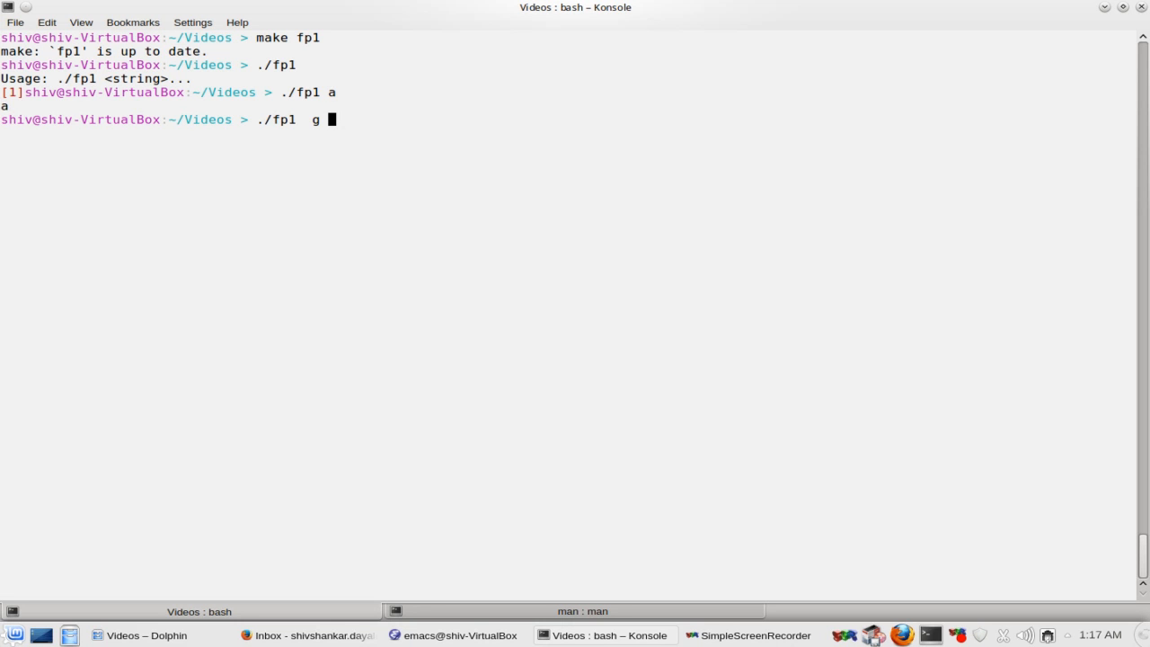
text(w j)
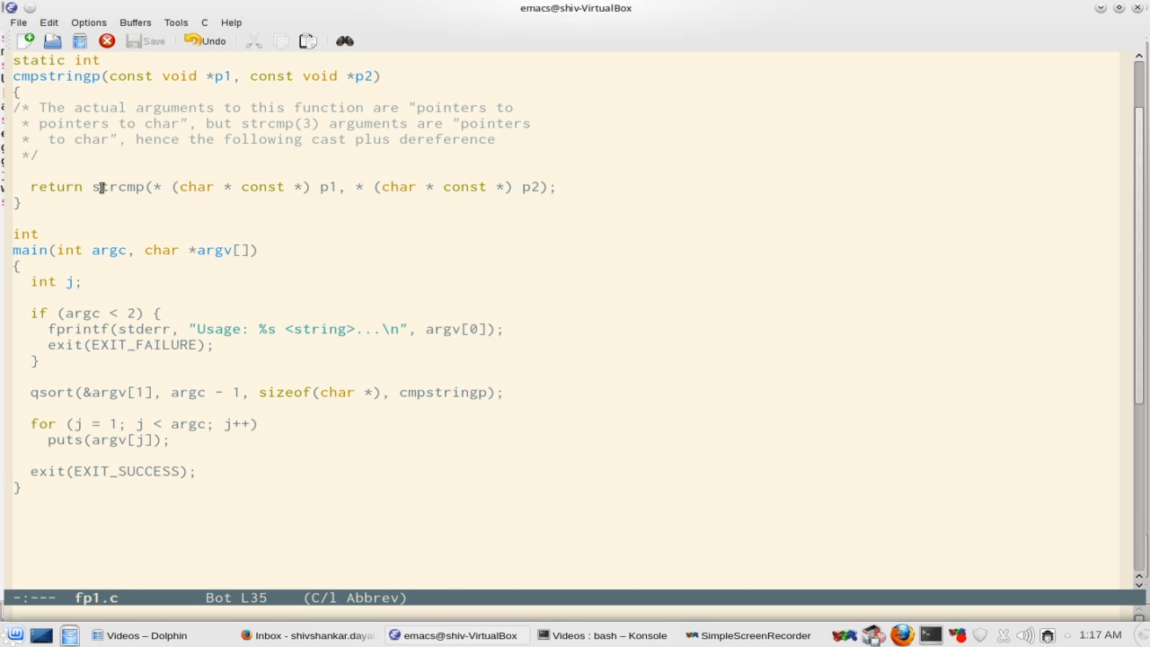
Change the comparator's return to -(strcmp(...)); so the sort order reverses, then go back to Konsole.
text(-()
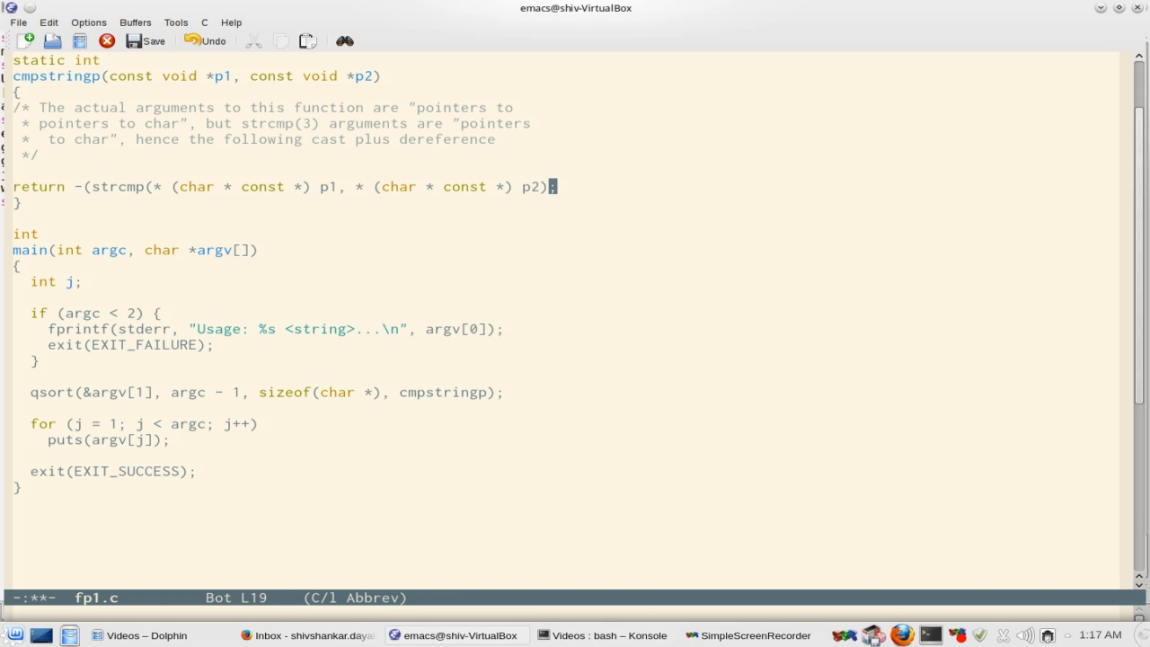
text(;)
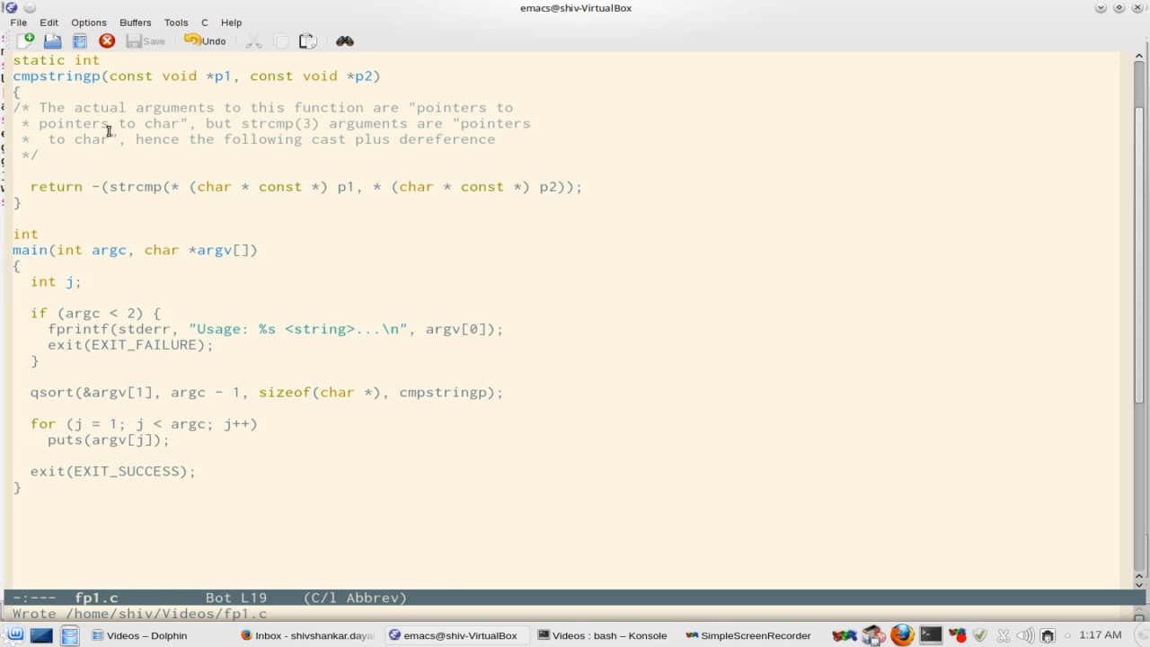
click(604, 636)
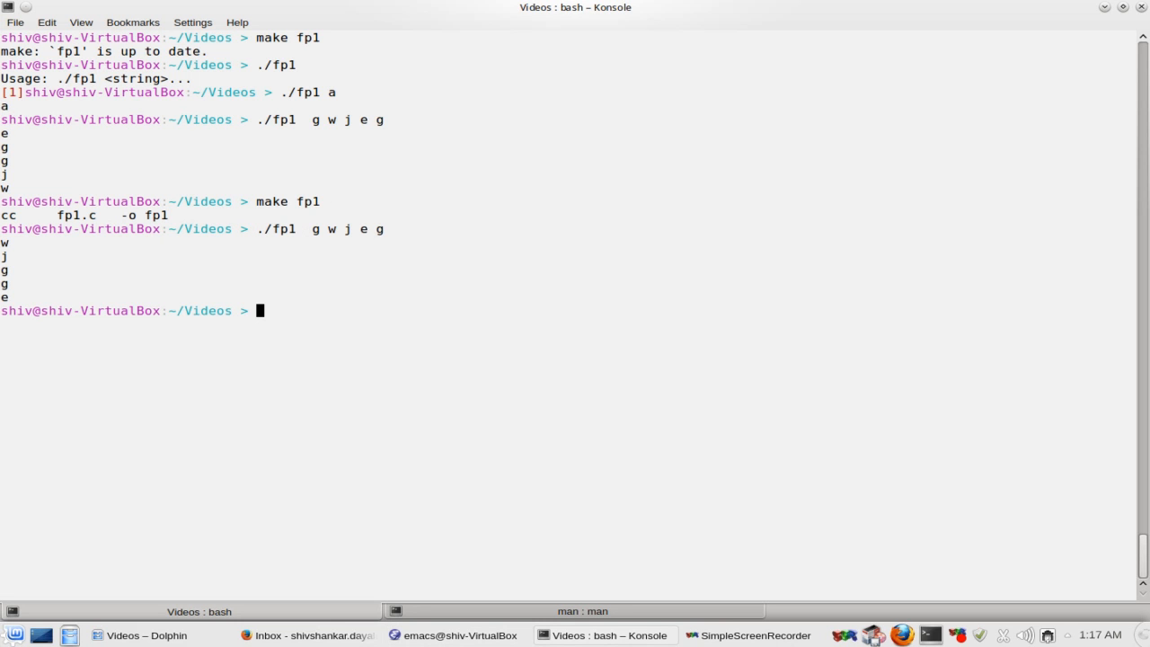
mouse_move(140, 104)
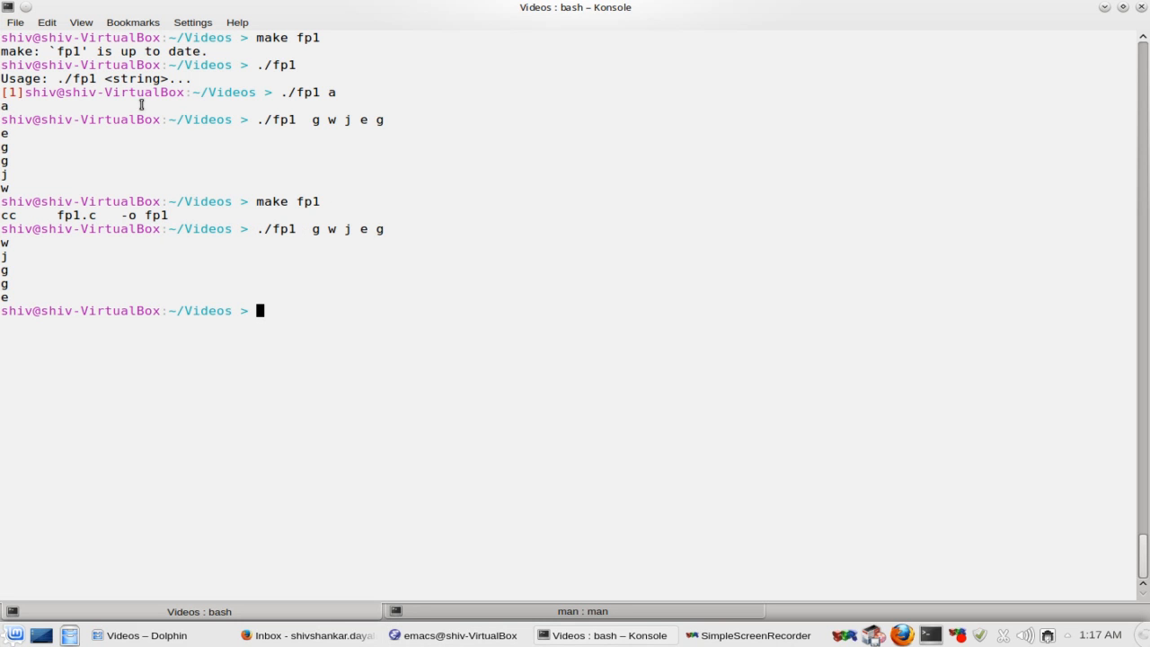
mouse_move(176, 145)
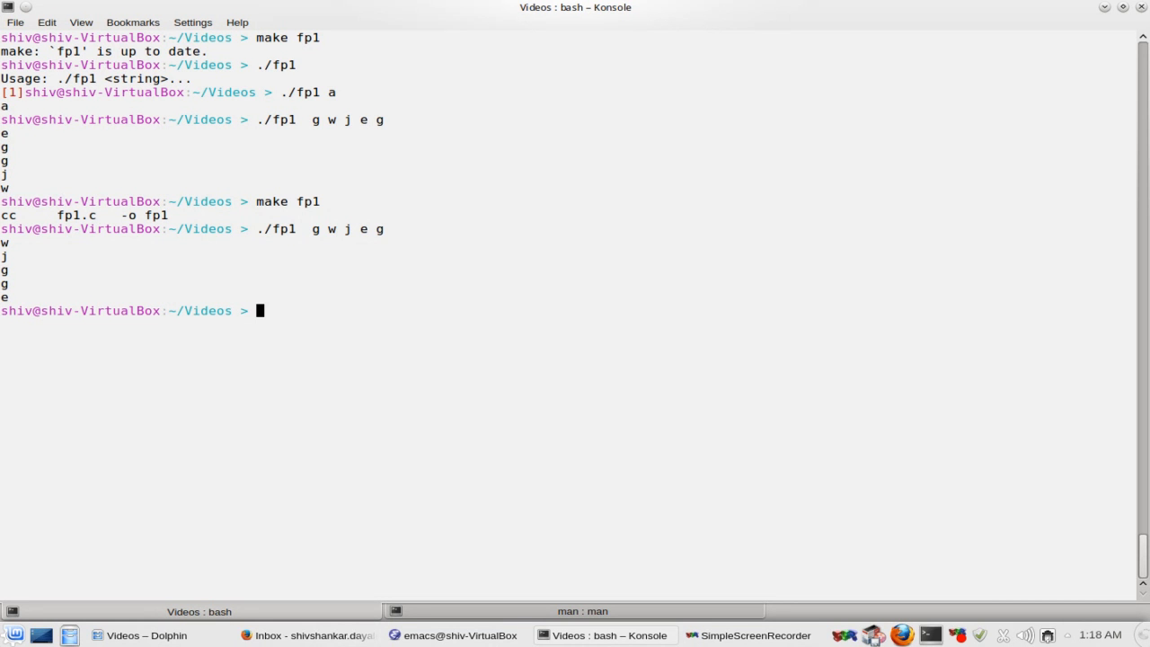
mouse_move(223, 181)
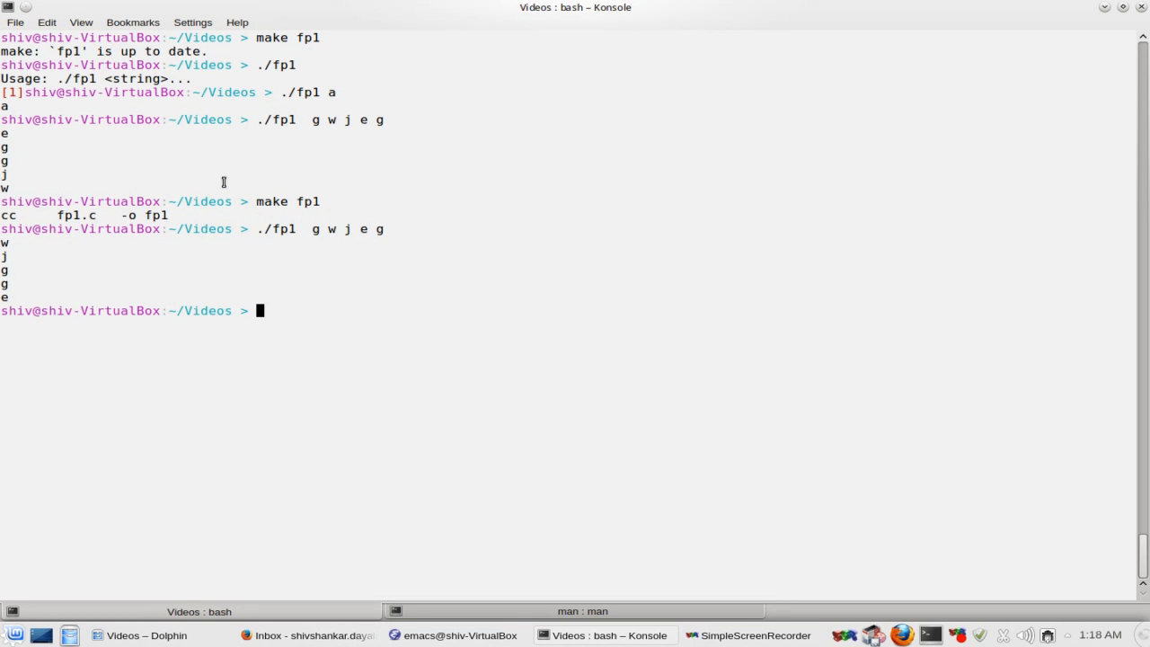
mouse_move(295, 316)
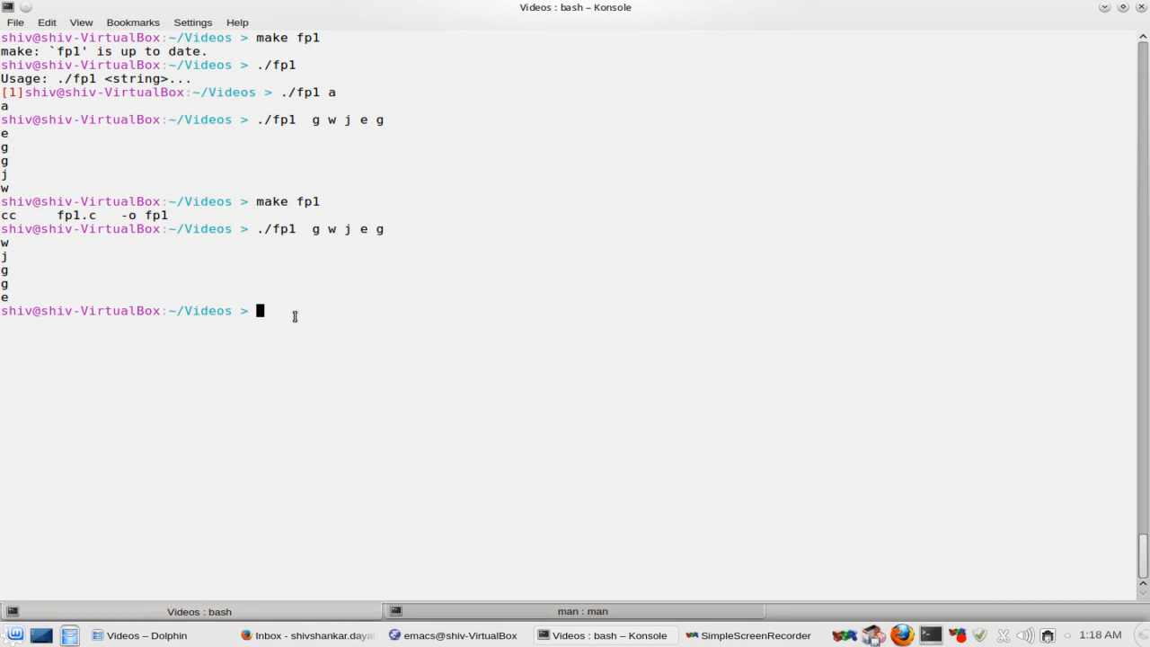
mouse_move(302, 370)
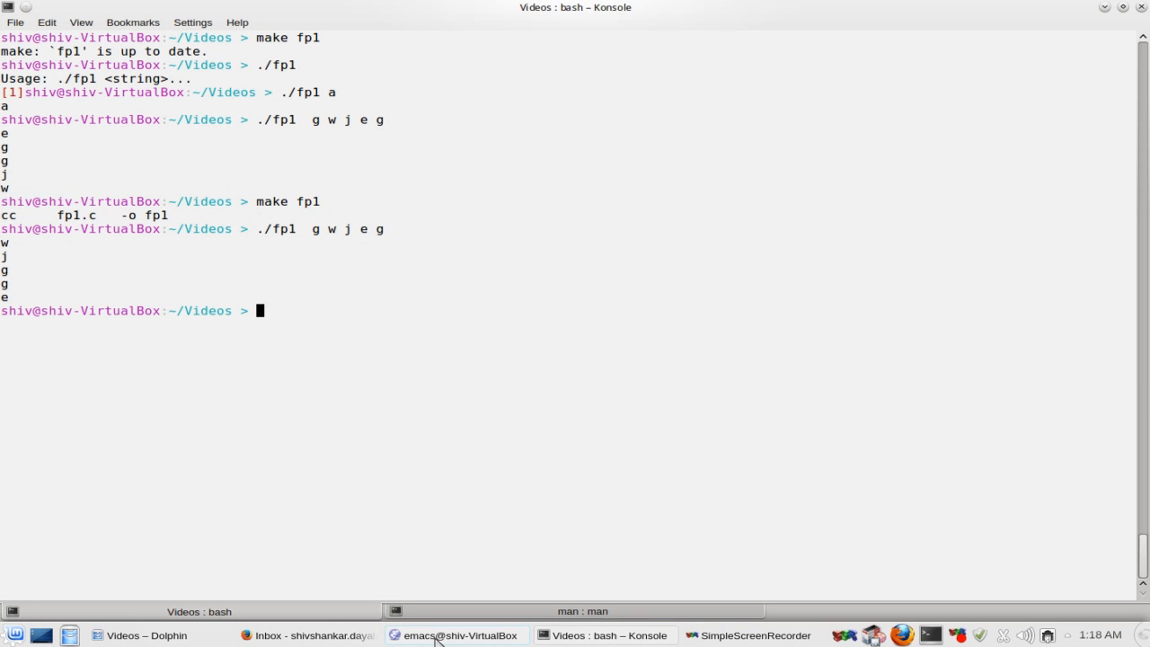
Return to the fp1.c source in Emacs after checking the w j g g e output.
click(459, 636)
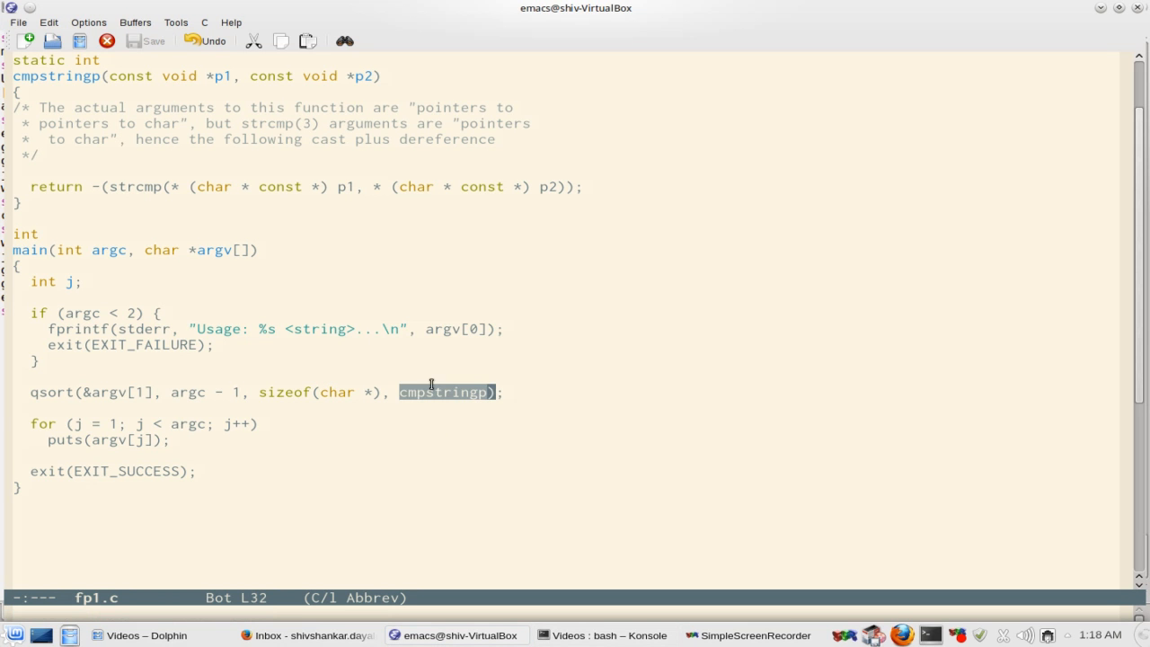